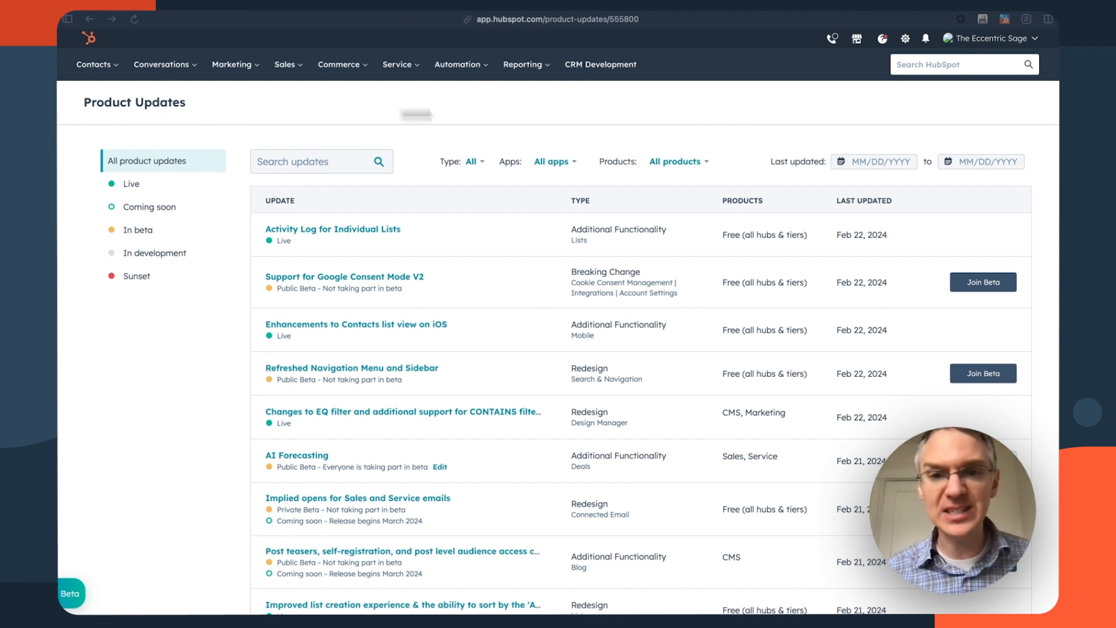
mouse_move(675, 114)
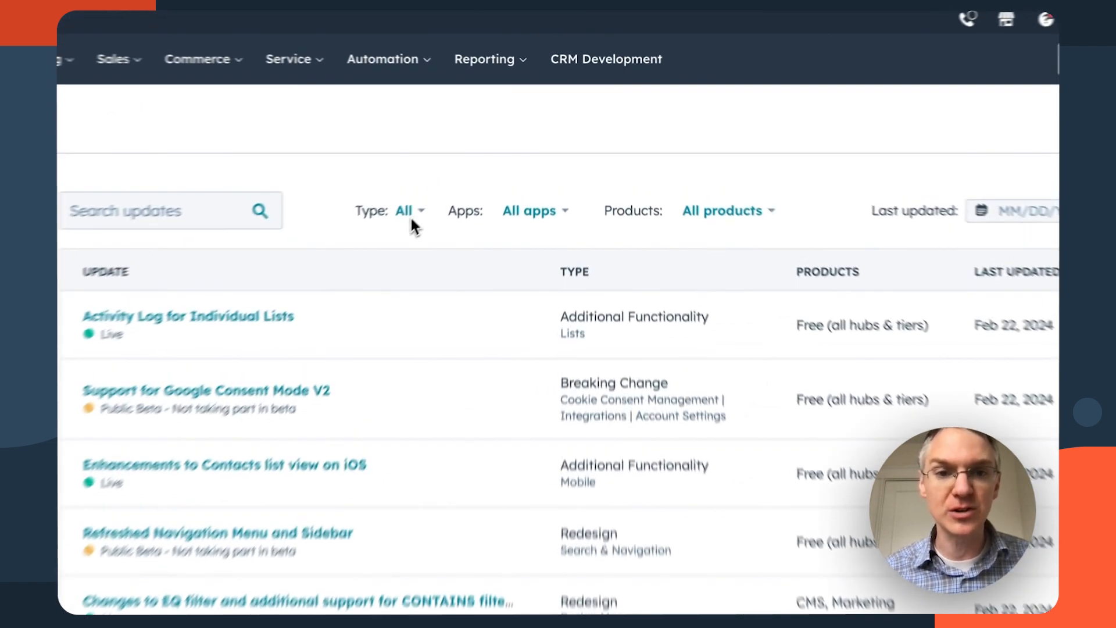
Review the product updates filter options by update type and by app.
left_click(407, 210)
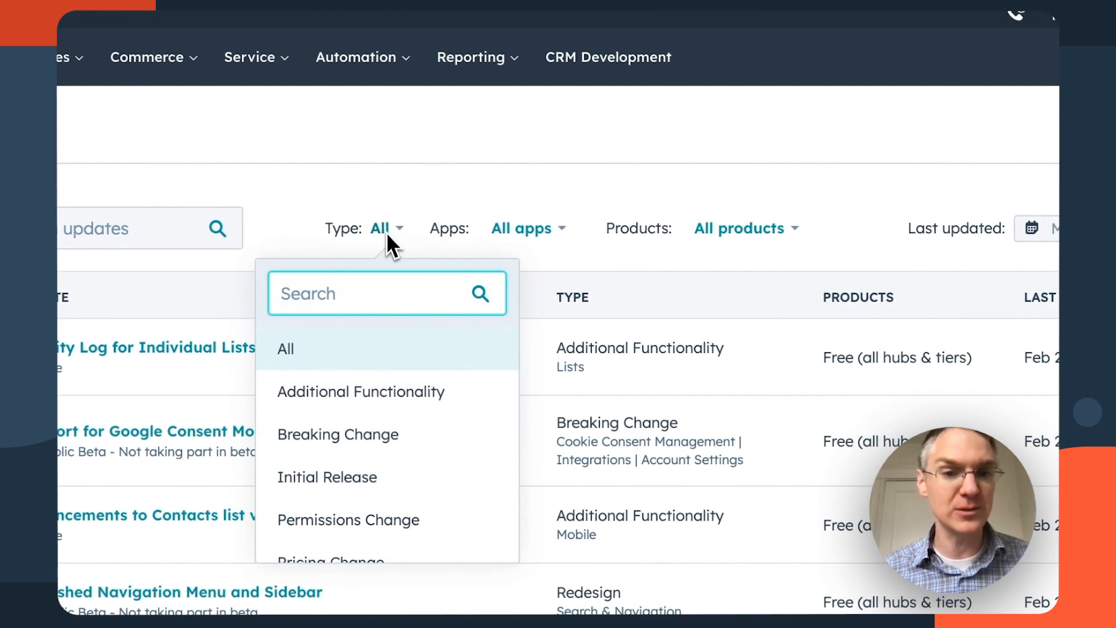
scroll("down", 3)
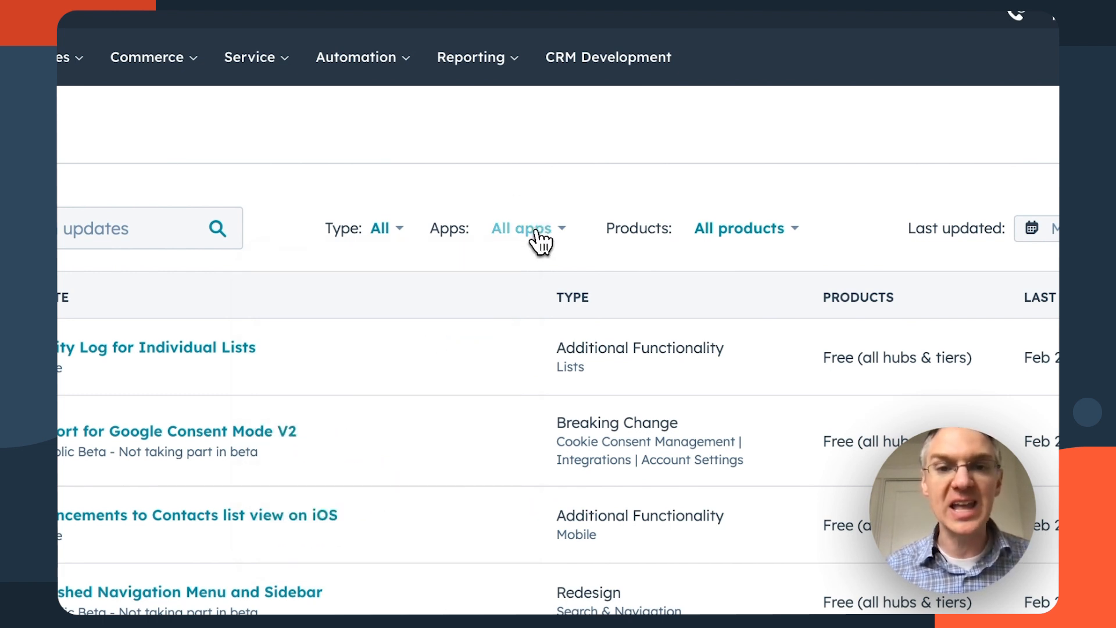
left_click(743, 228)
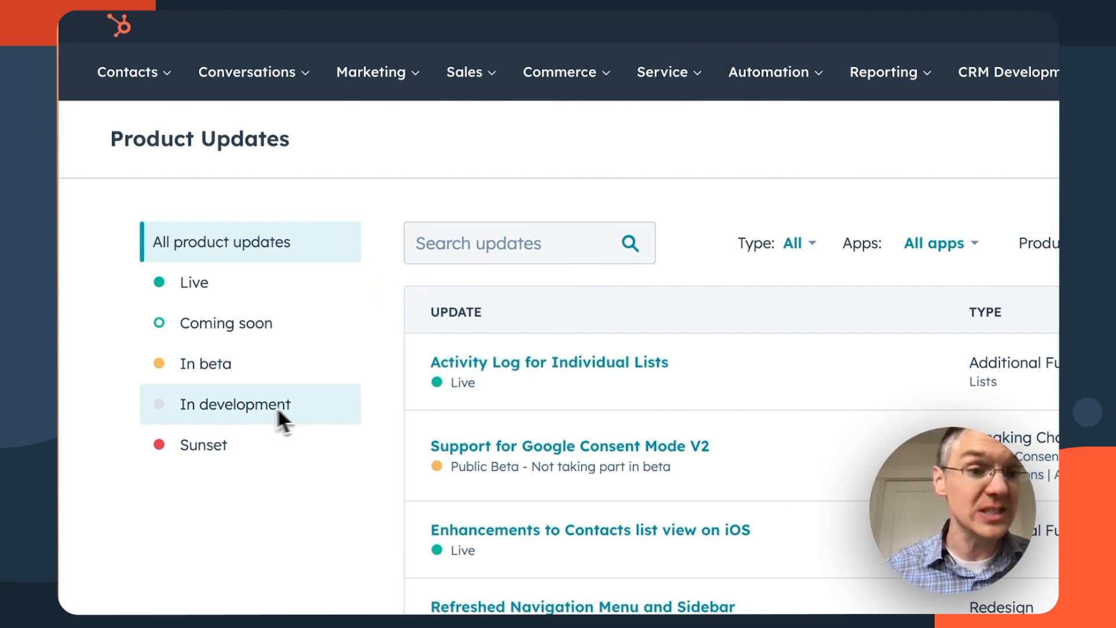
mouse_move(306, 422)
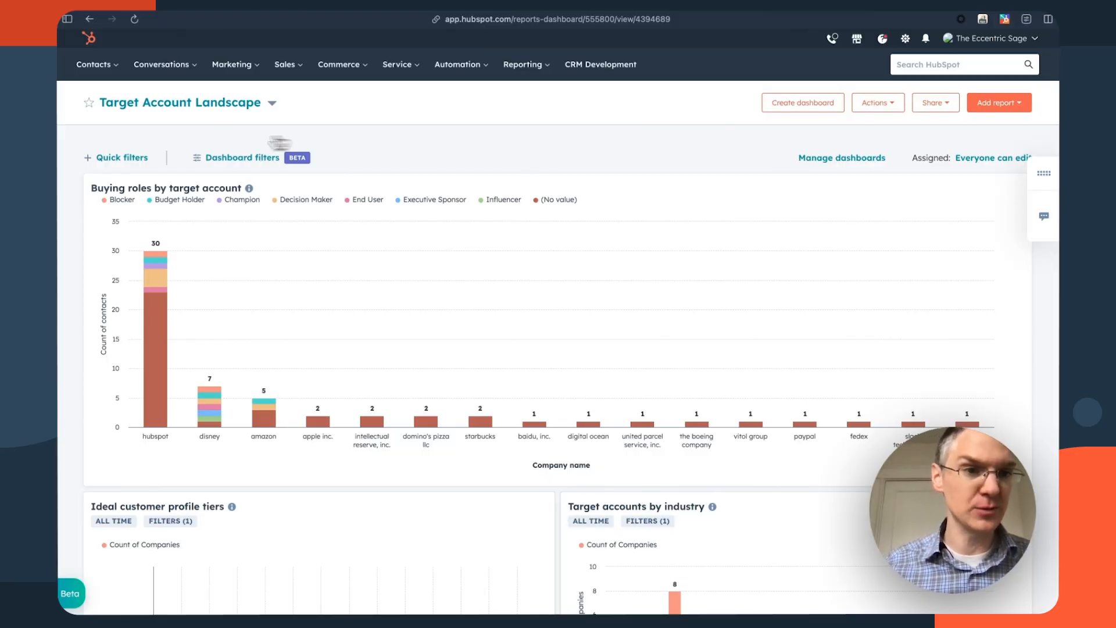
Add Date range and Owners quick filters to the Target Account Landscape dashboard.
left_click(122, 157)
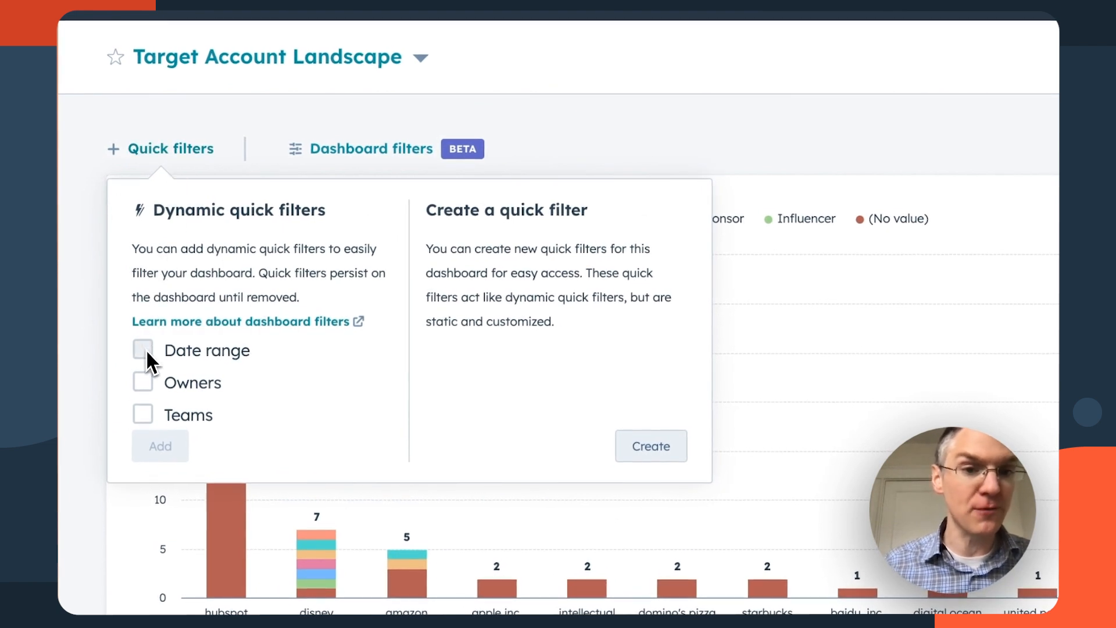
mouse_move(158, 364)
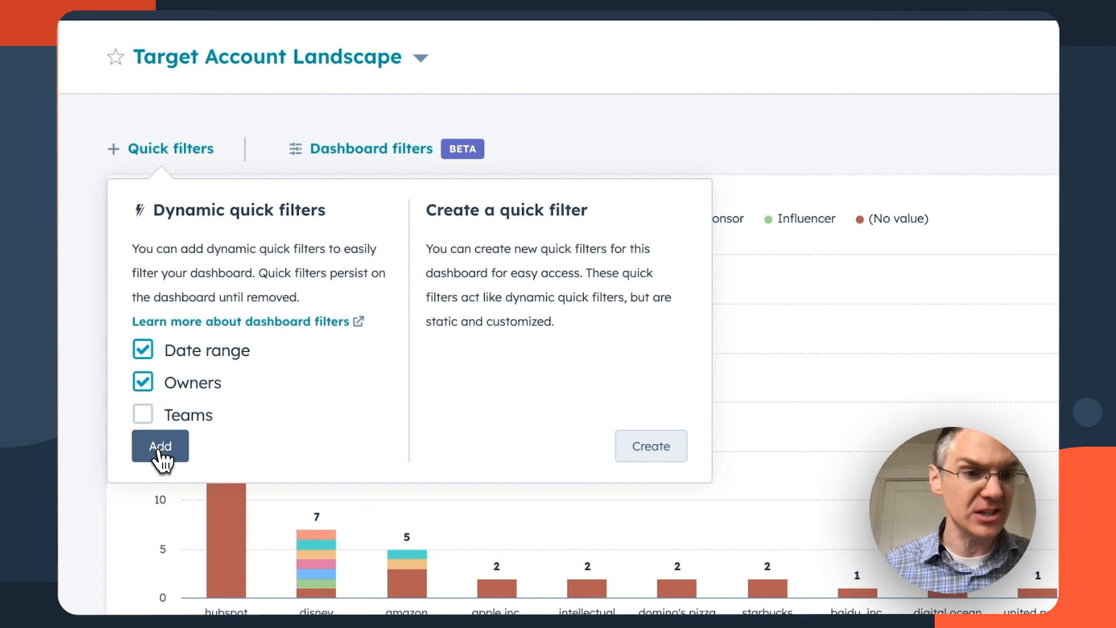
left_click(159, 445)
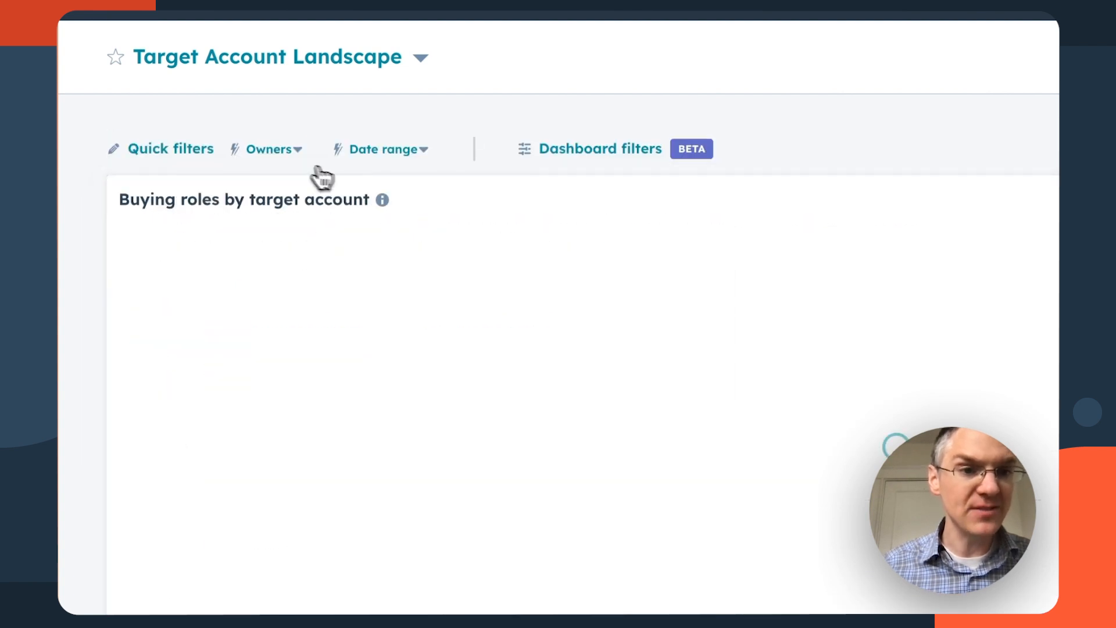
left_click(272, 148)
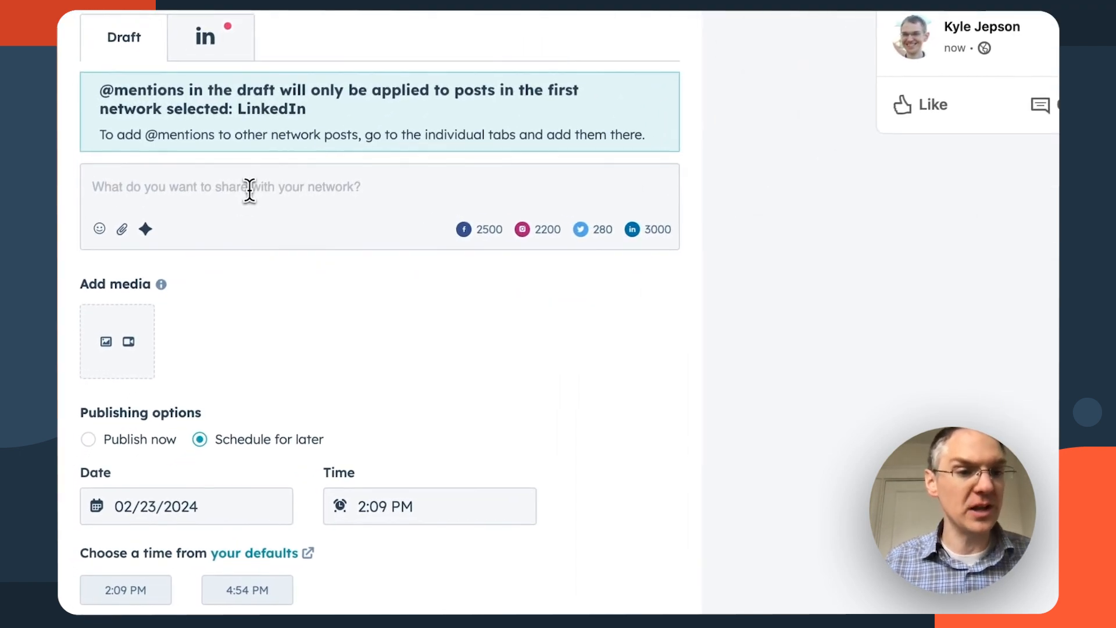
mouse_move(145, 228)
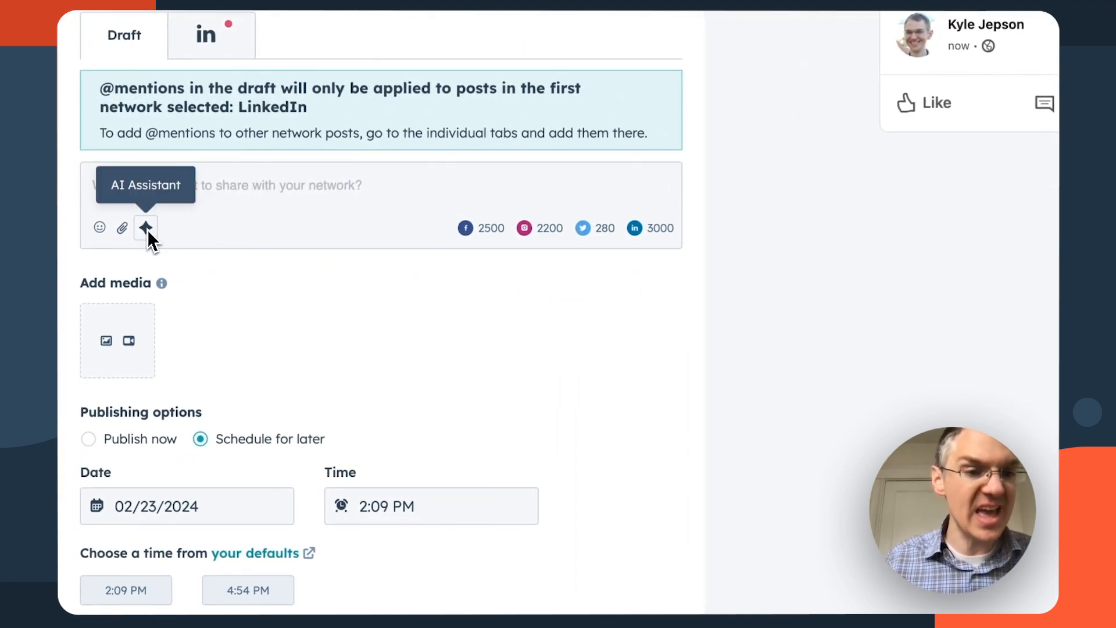
Generate an enthusiastic webinar-promotion post about social media marketing basics with AI and insert it into the draft.
left_click(145, 228)
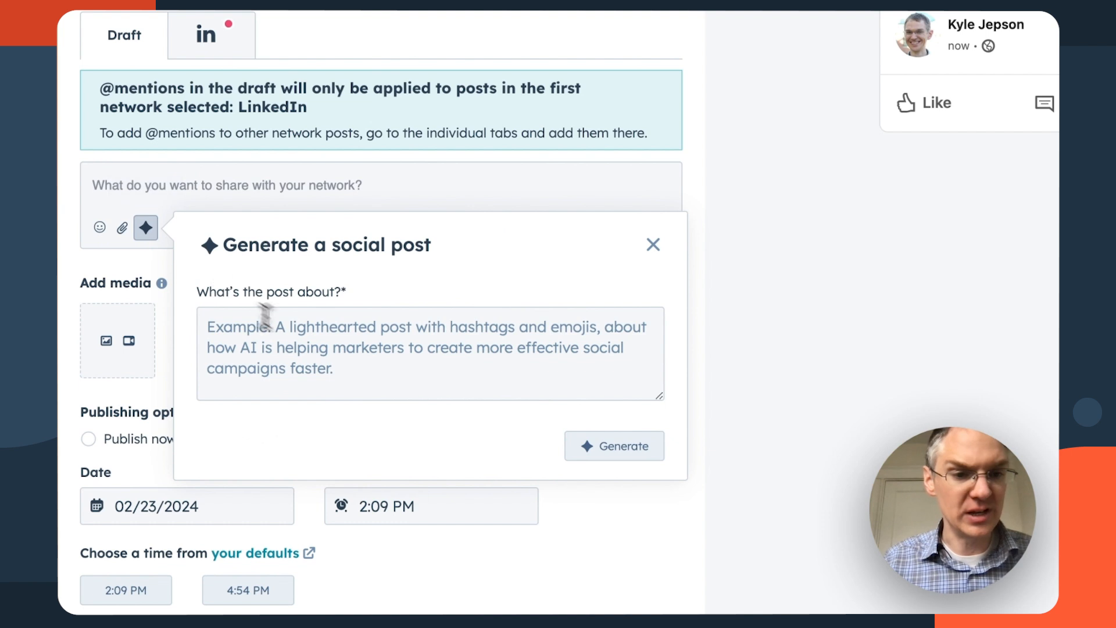
type("An enthusiastic post promoting an upcoming webinar about the basics of social media marketing. Include hashtags for #social and #webinar")
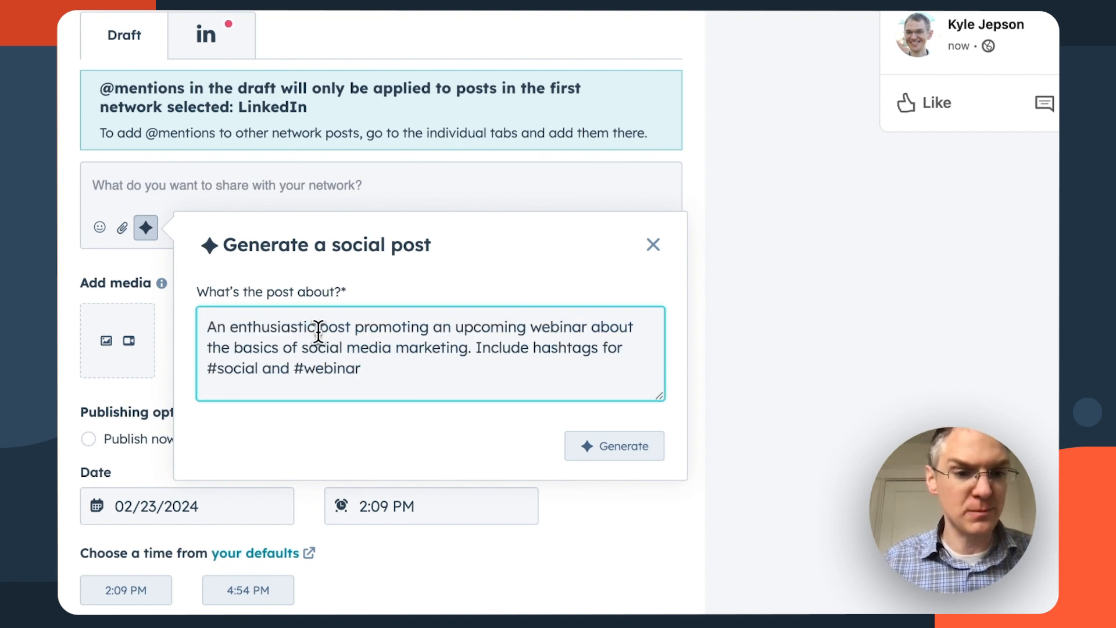
left_click(614, 446)
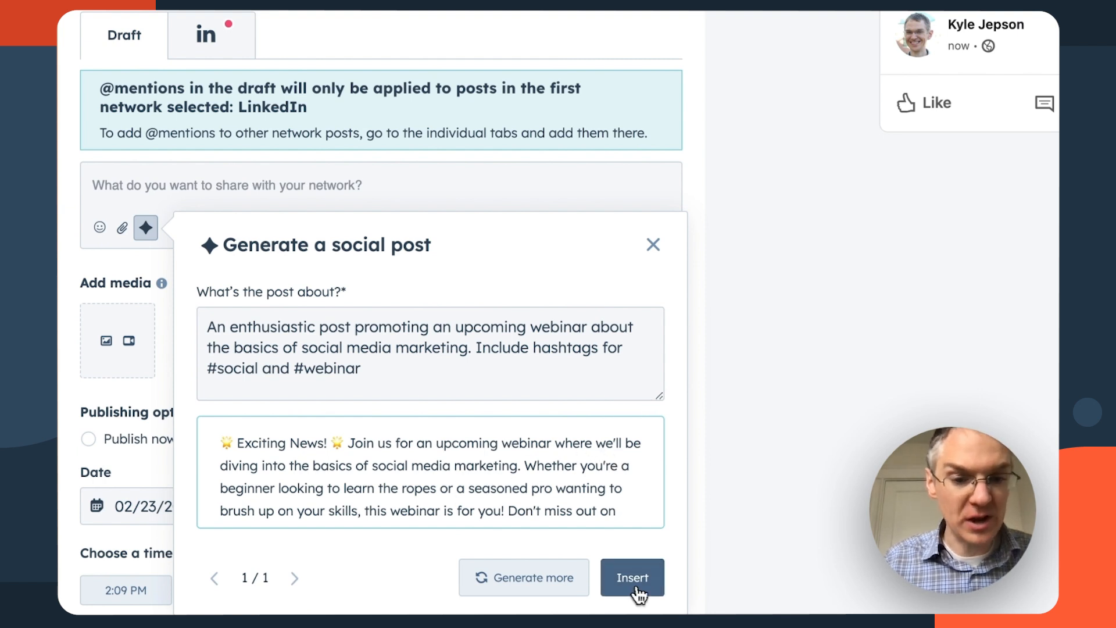
left_click(630, 577)
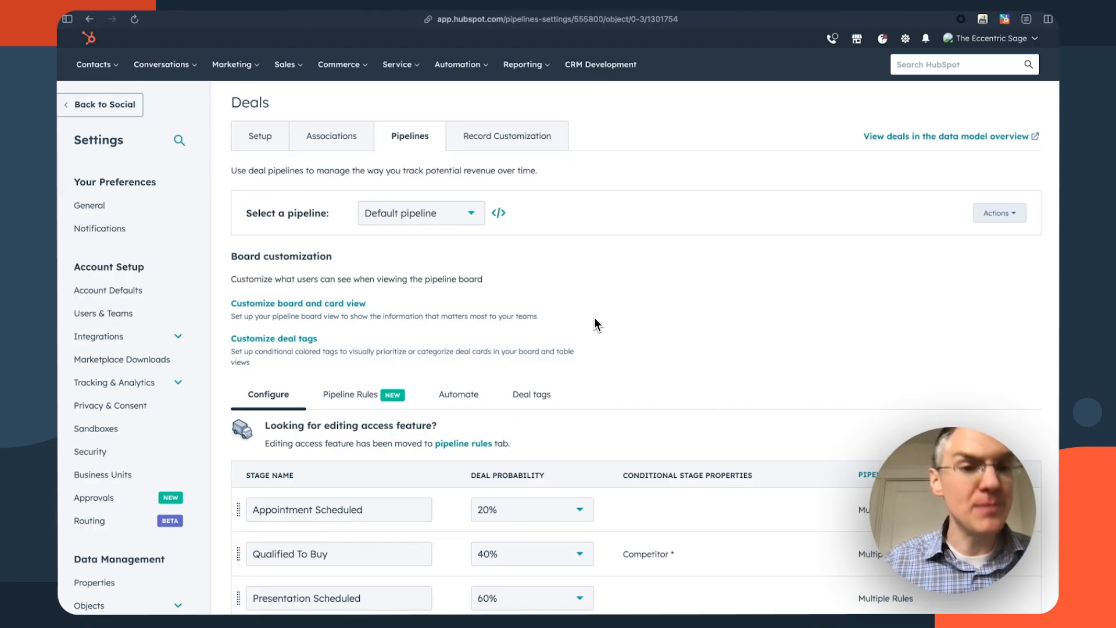
View the Deals pipeline's Pipeline Rules restricting creation, skipping, backward moves and editing.
scroll("down", 3)
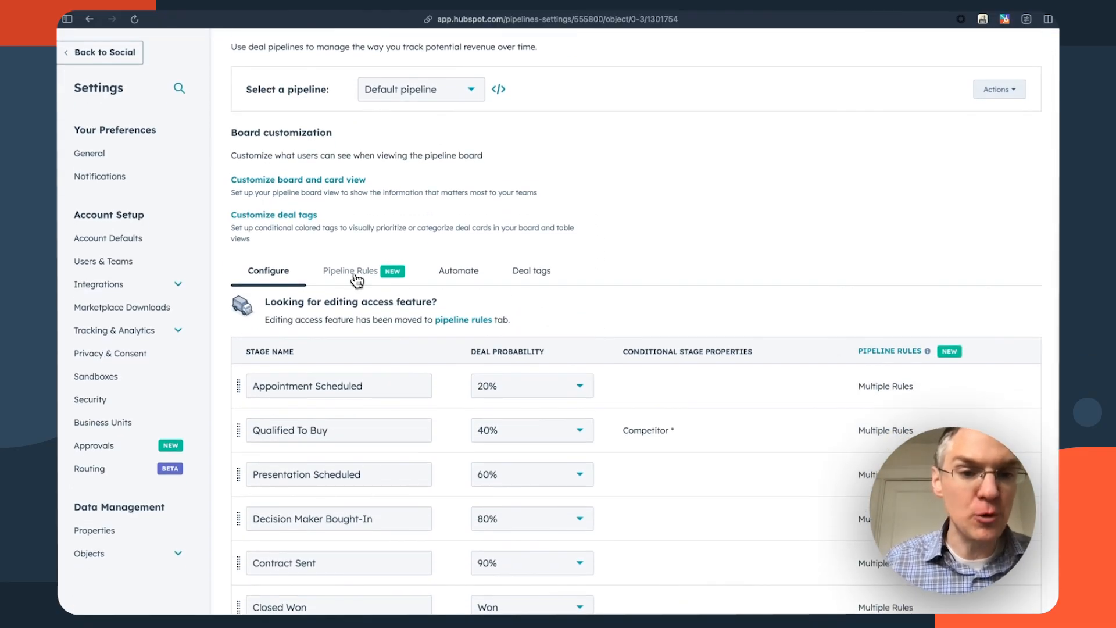
left_click(350, 271)
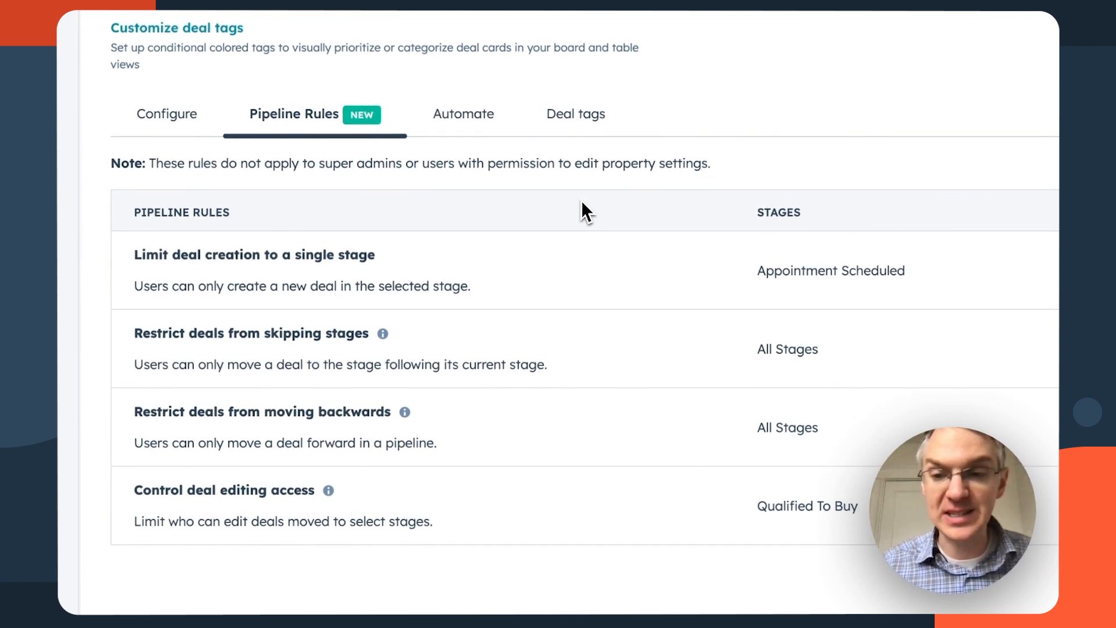
mouse_move(207, 235)
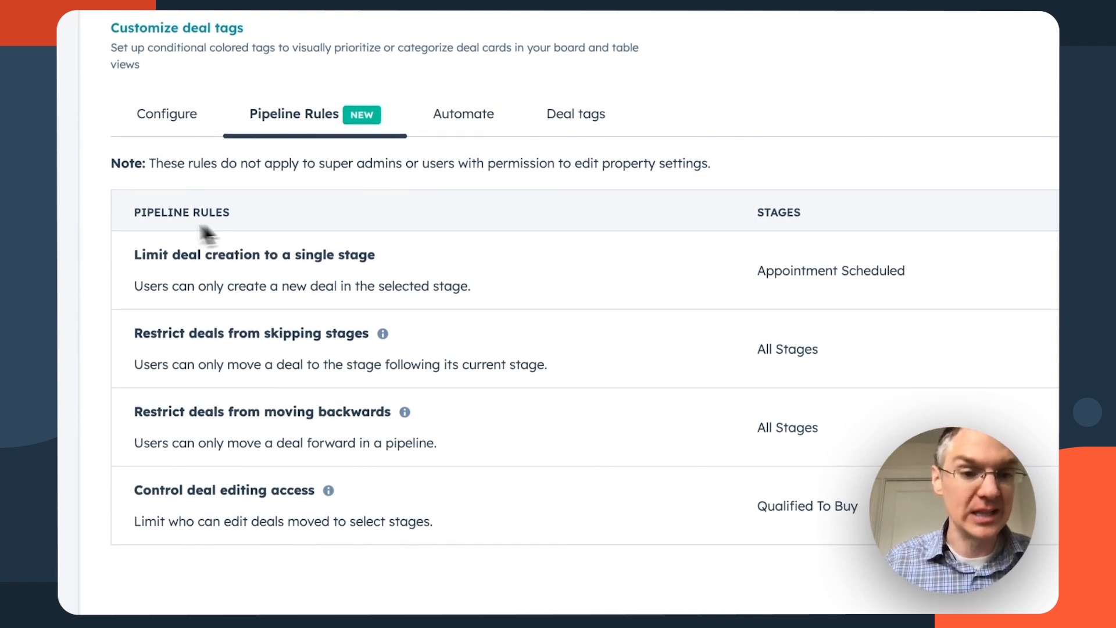
mouse_move(298, 332)
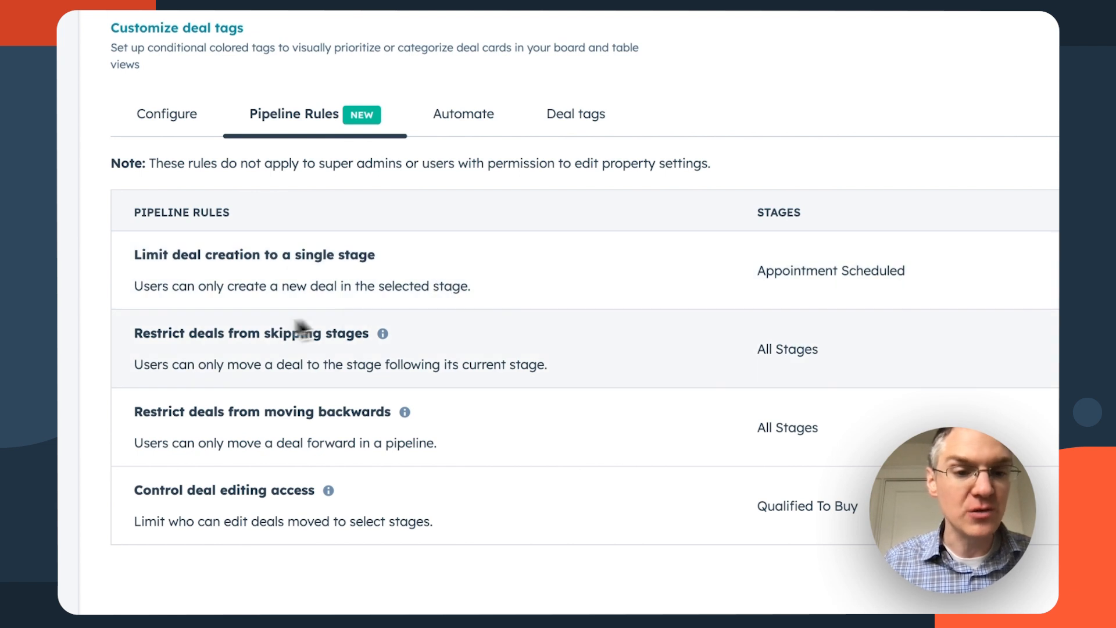
mouse_move(390, 395)
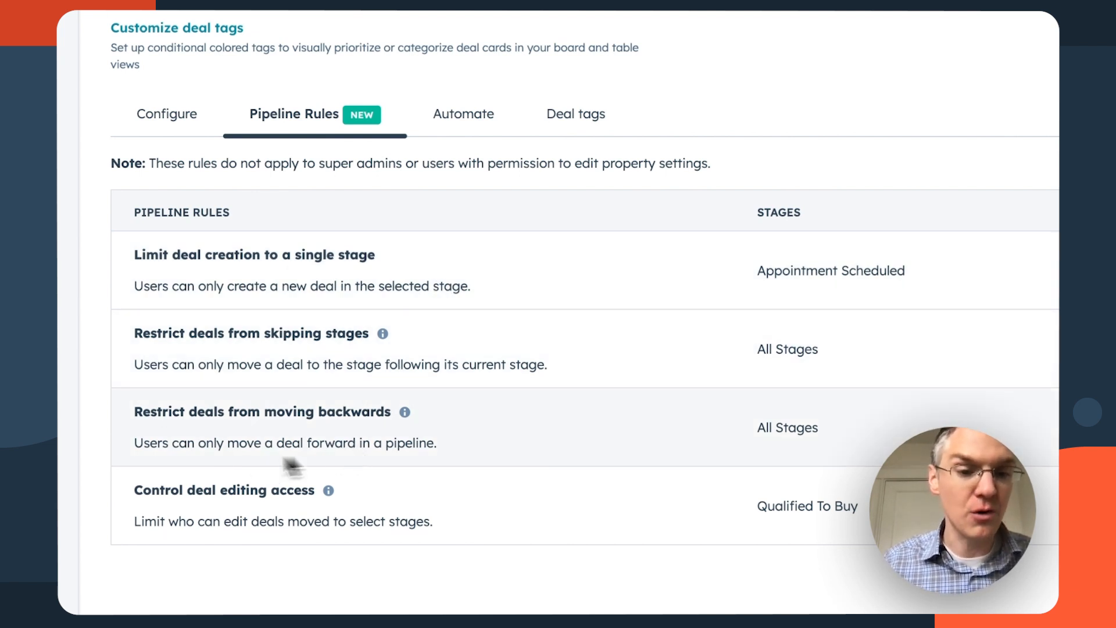
mouse_move(433, 527)
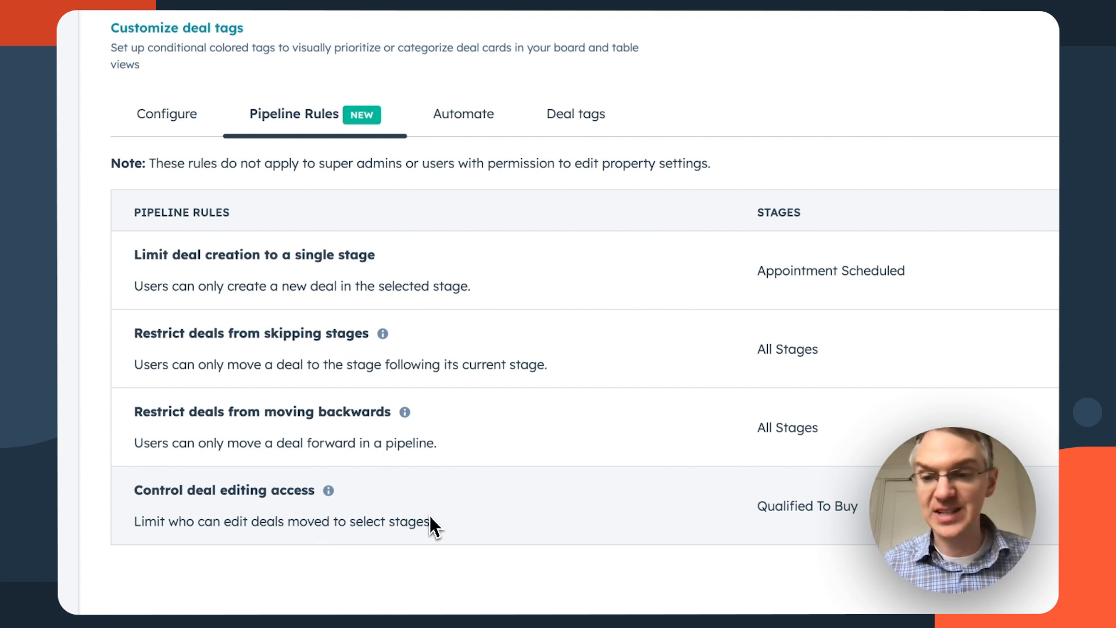
mouse_move(669, 407)
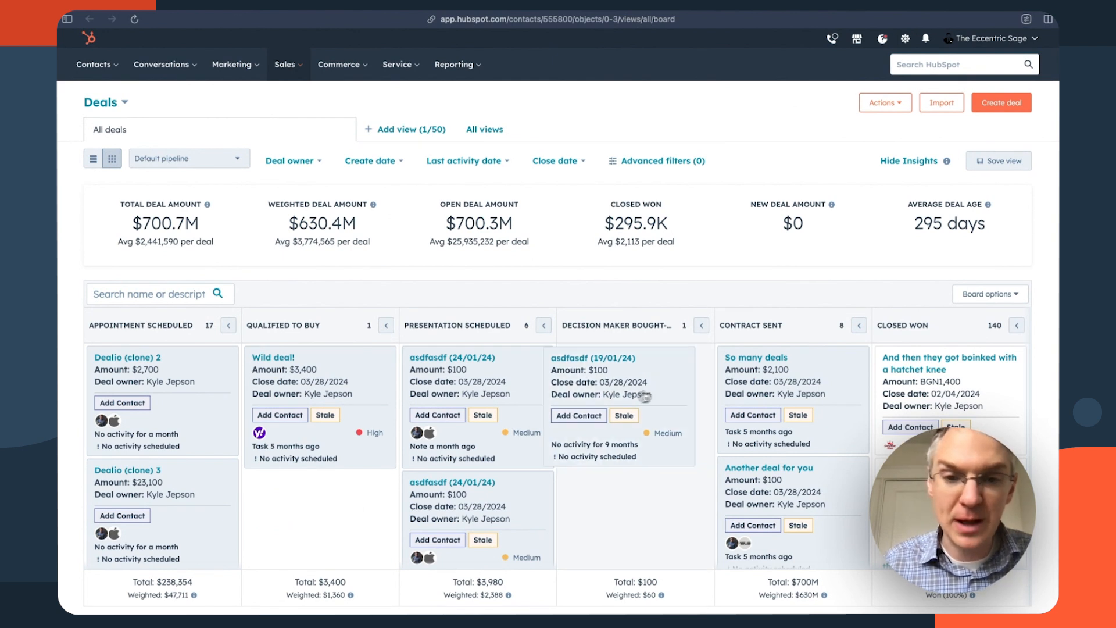
Attempt to drag a deal back to an earlier stage and dismiss the restriction notice.
left_click_drag(476, 363, 484, 399)
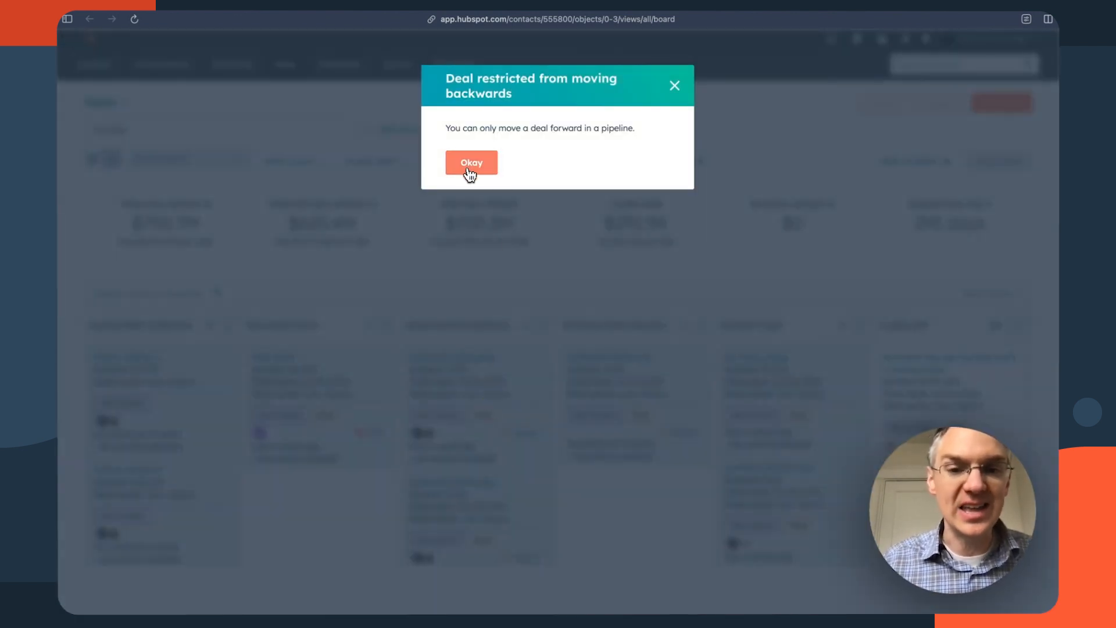
left_click(471, 162)
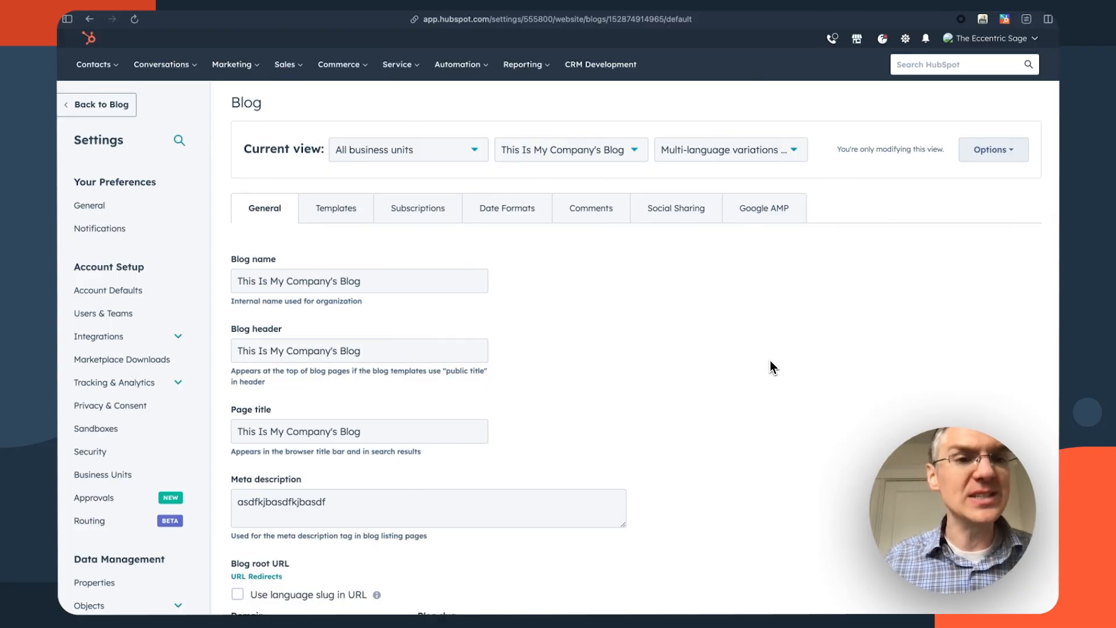
Review the blog's Access Control options, with Public access selected.
scroll("down", 3)
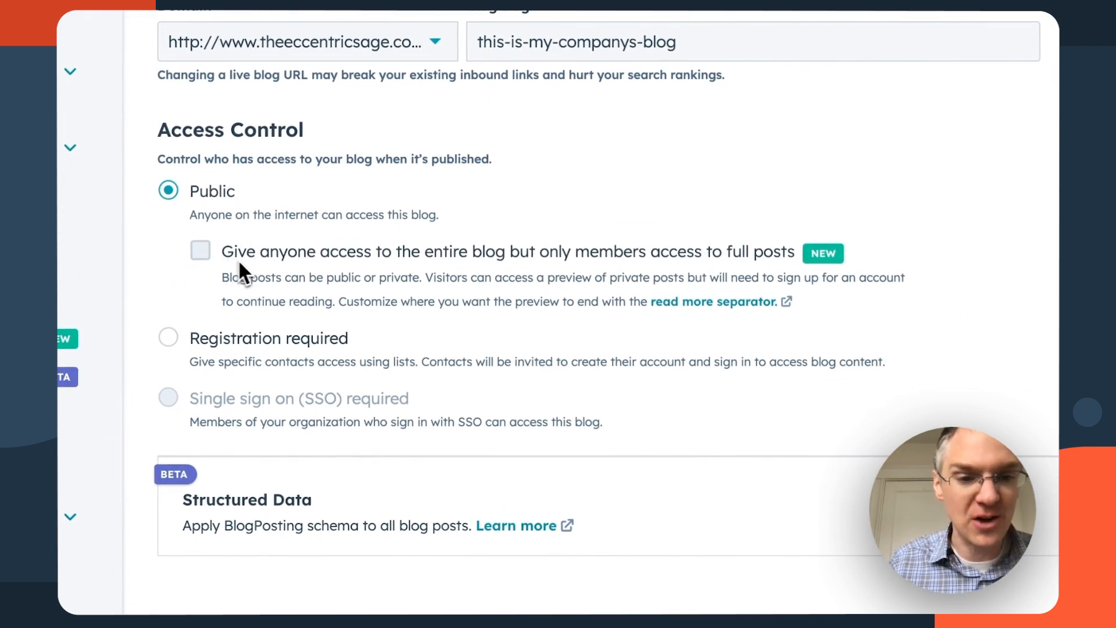
mouse_move(533, 274)
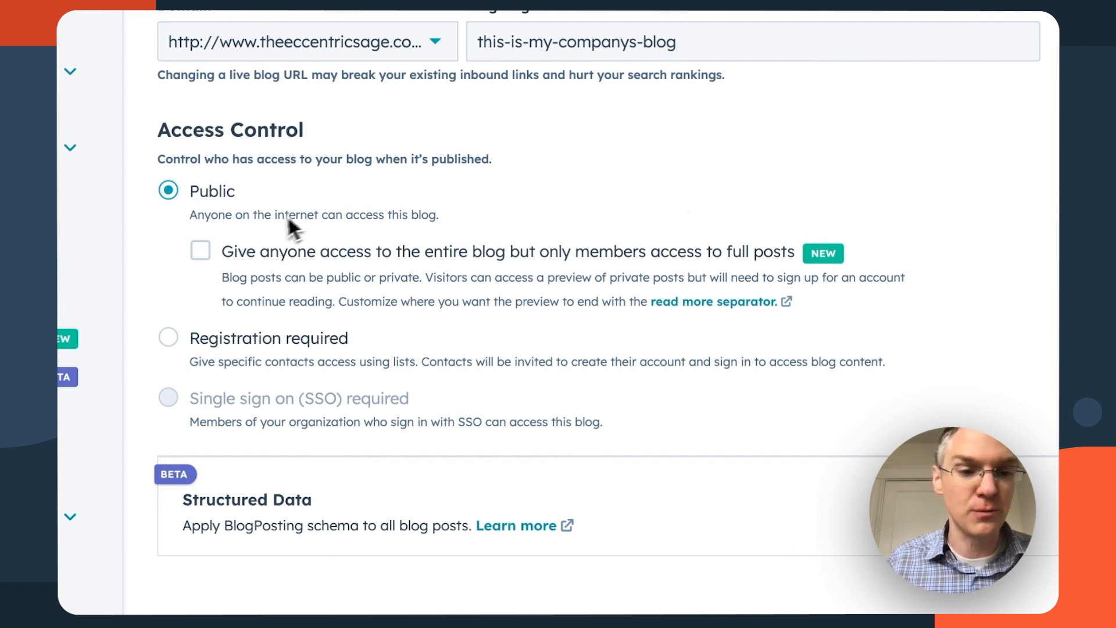
left_click(200, 251)
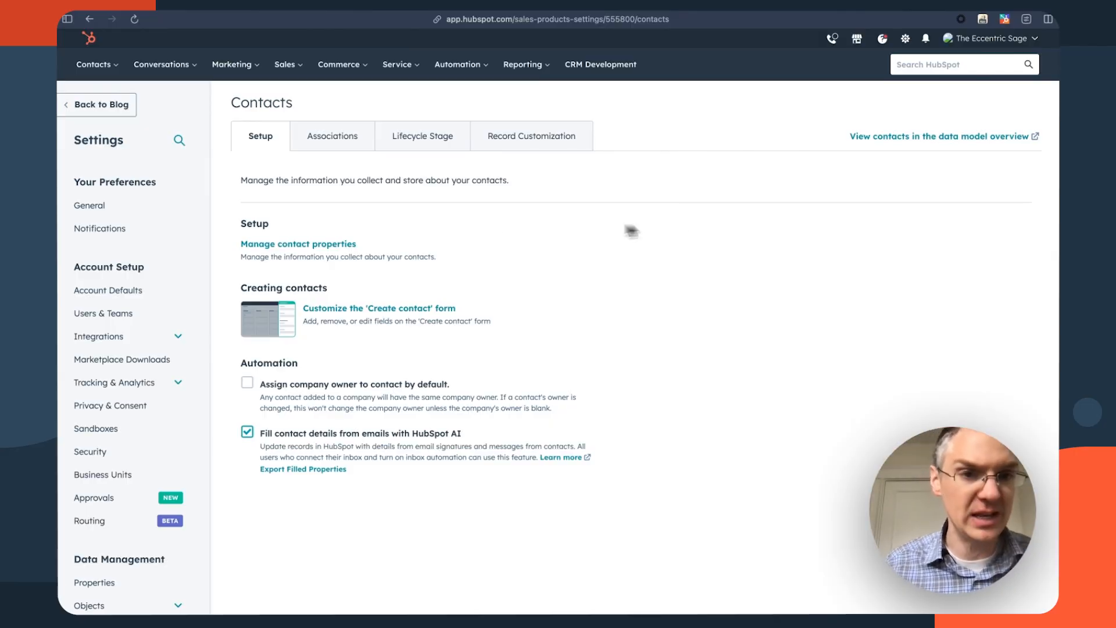
Try a custom company-to-contacts association limit in Contacts settings, then close without saving.
left_click(331, 136)
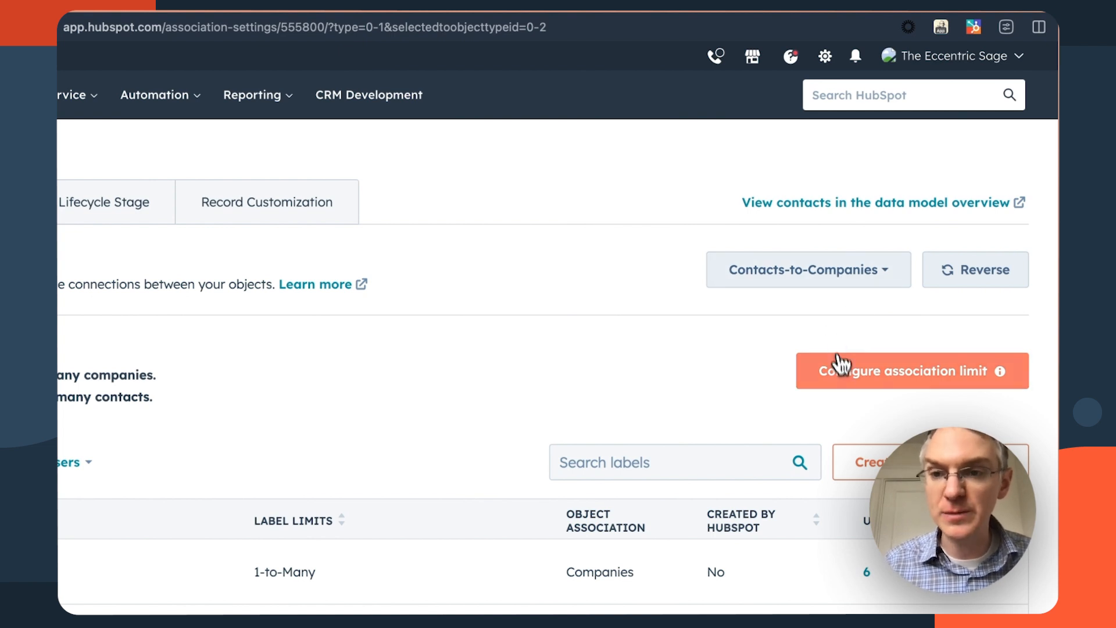
left_click(911, 370)
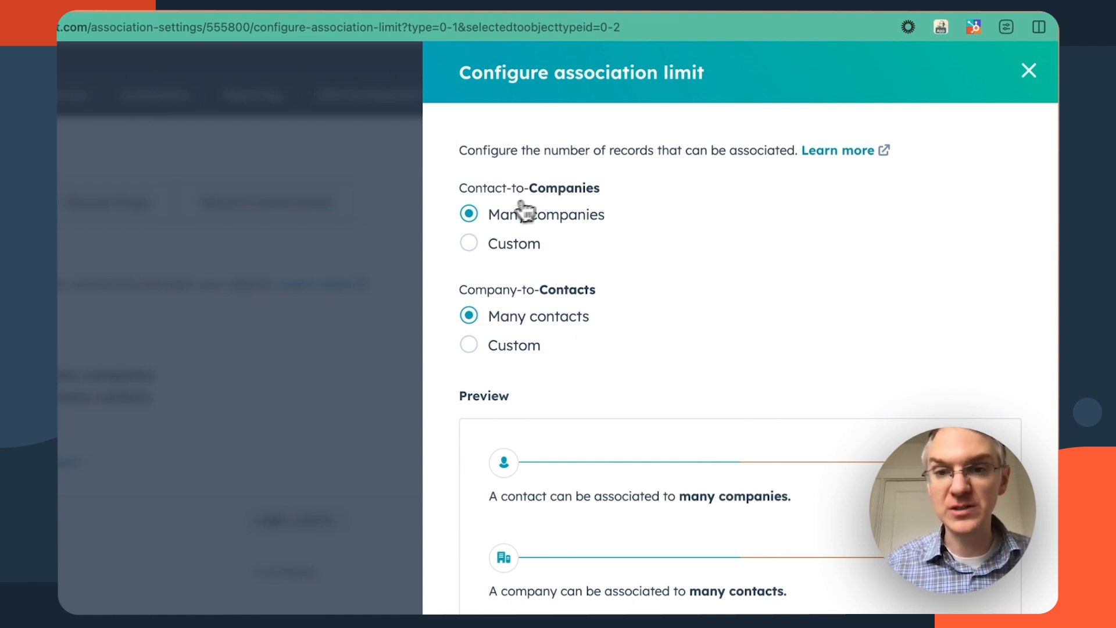
mouse_move(498, 194)
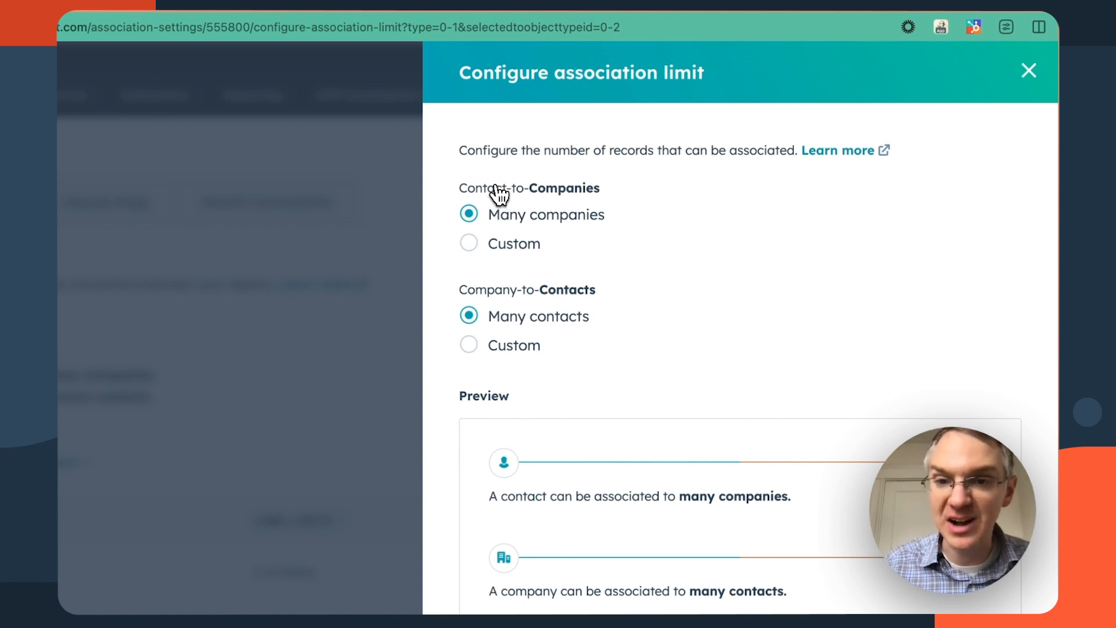
mouse_move(579, 335)
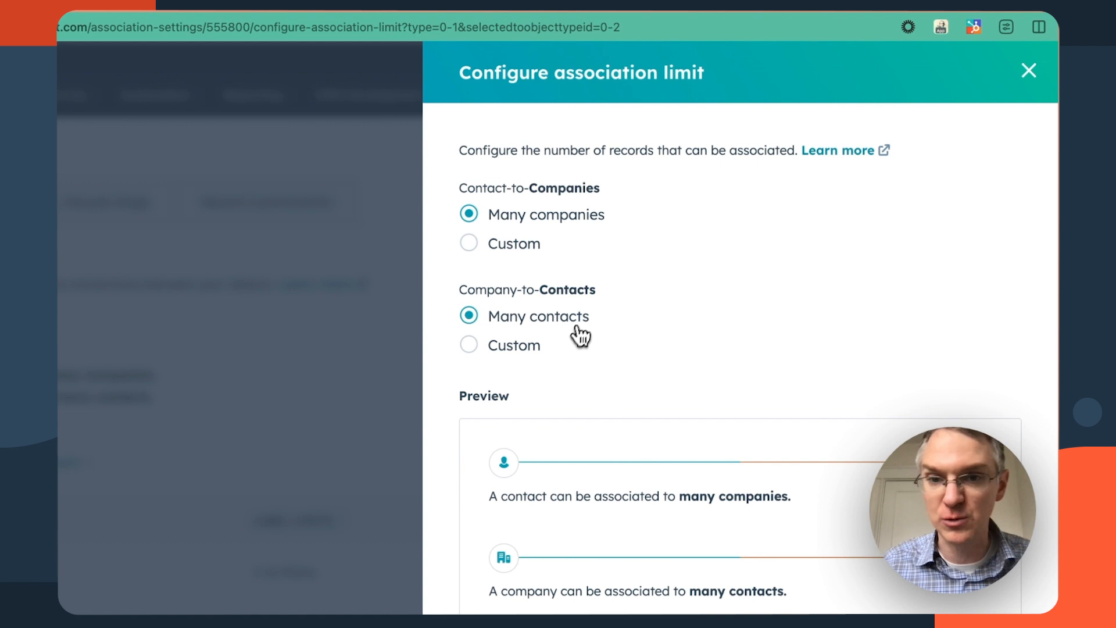
left_click(469, 243)
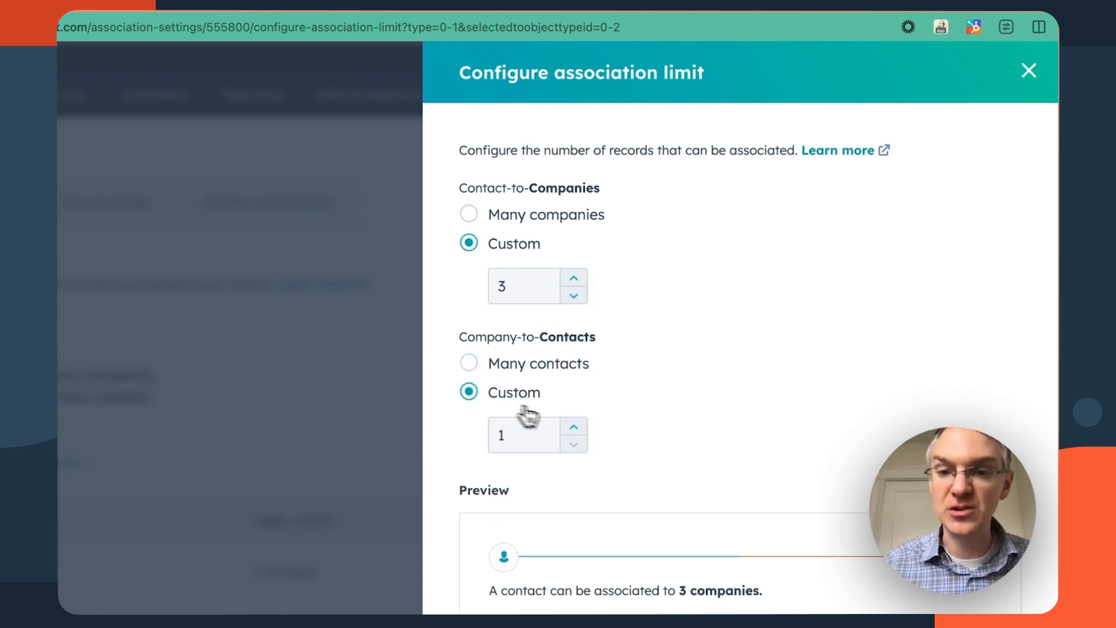
left_click(1028, 71)
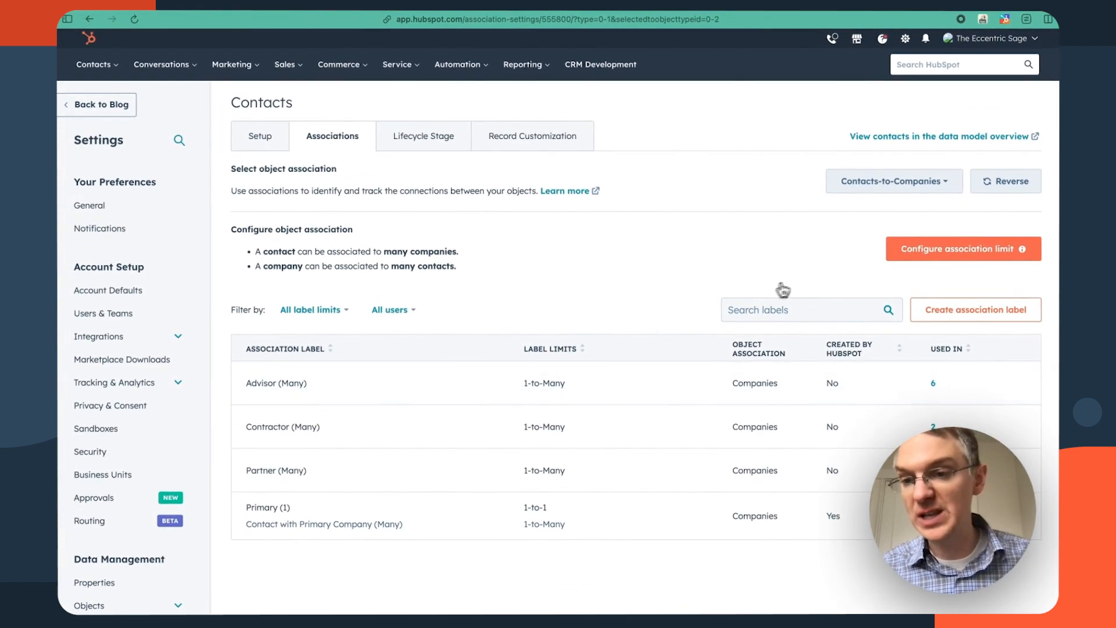
Create a Billing Contact association label with a custom company-to-contacts limit of 1.
left_click(974, 310)
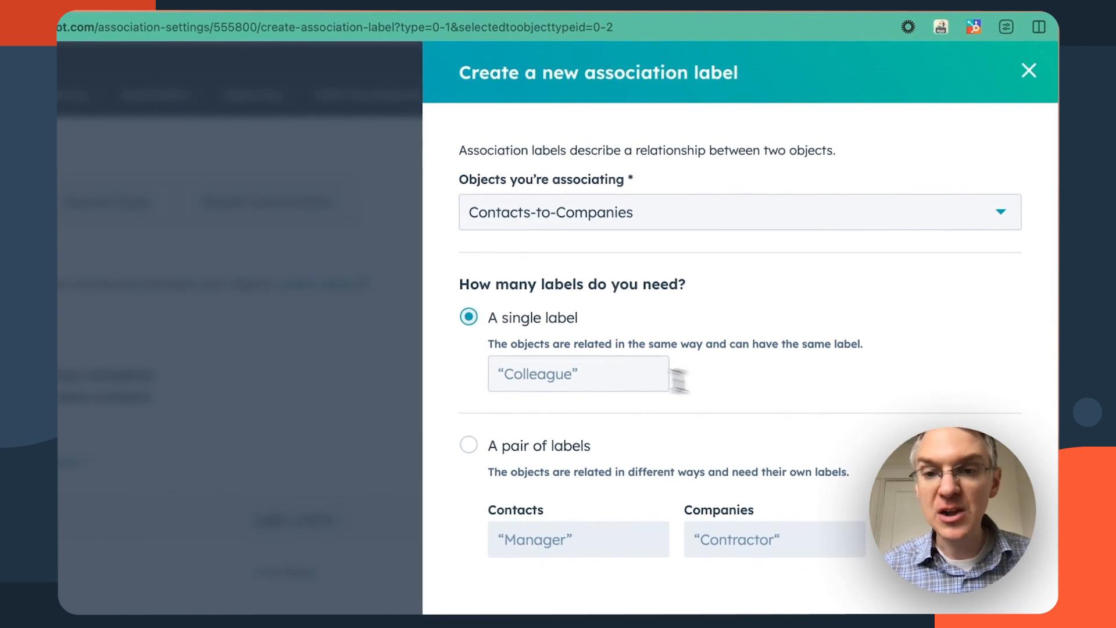
type("Billin")
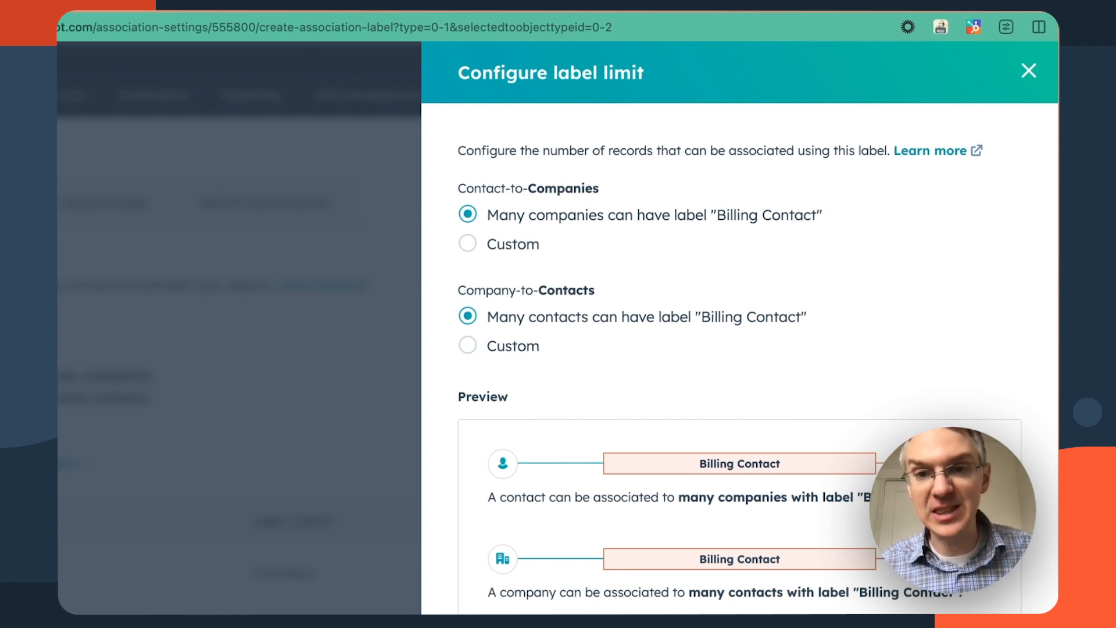
mouse_move(576, 312)
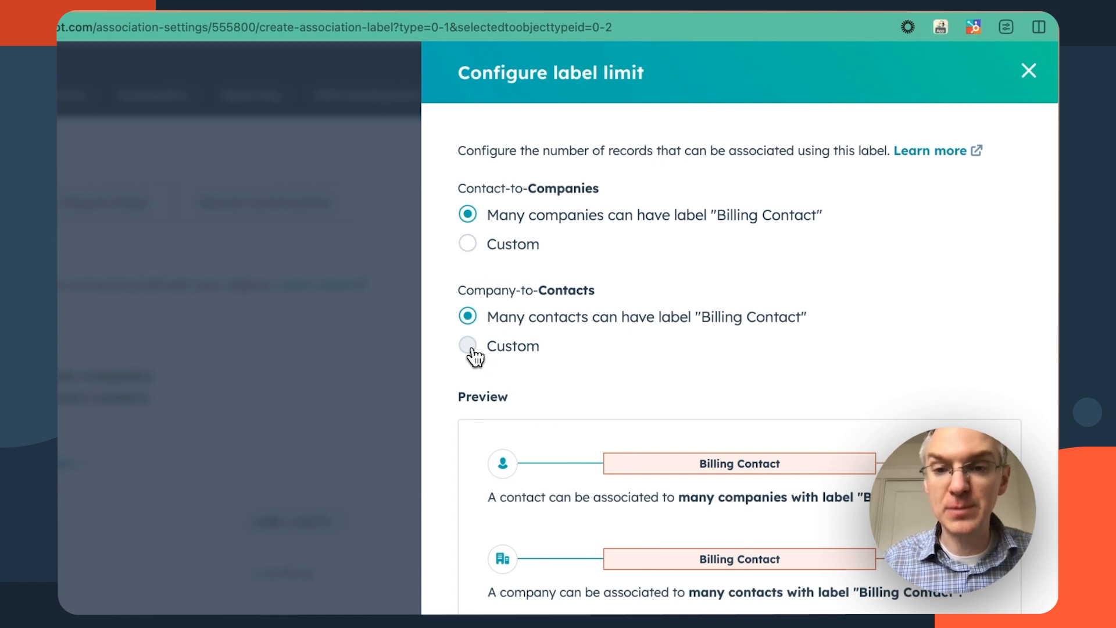
left_click(467, 347)
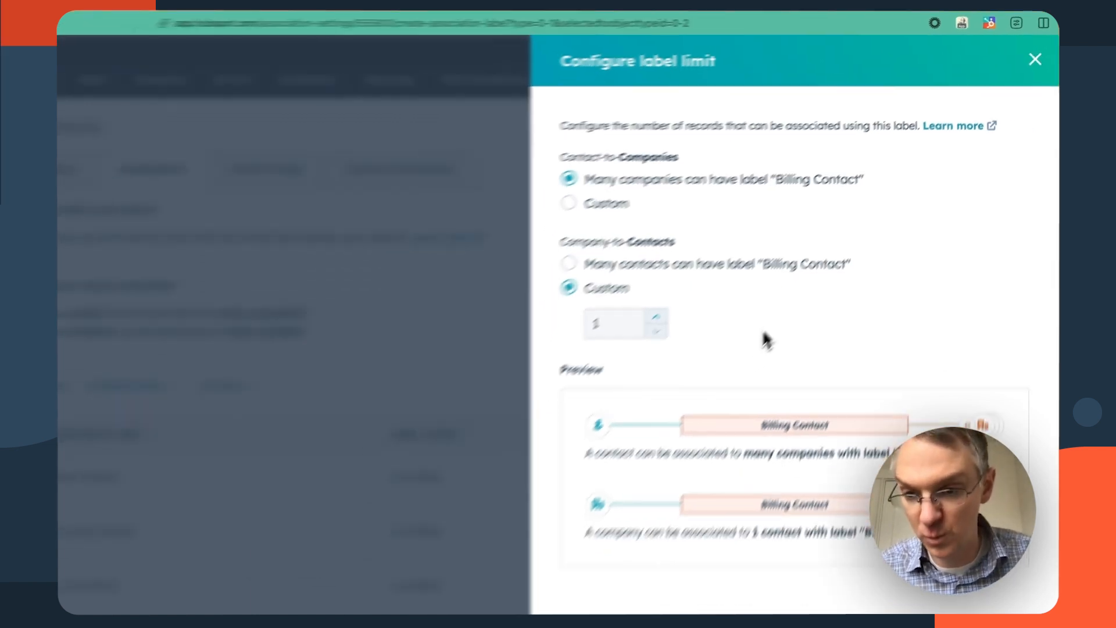